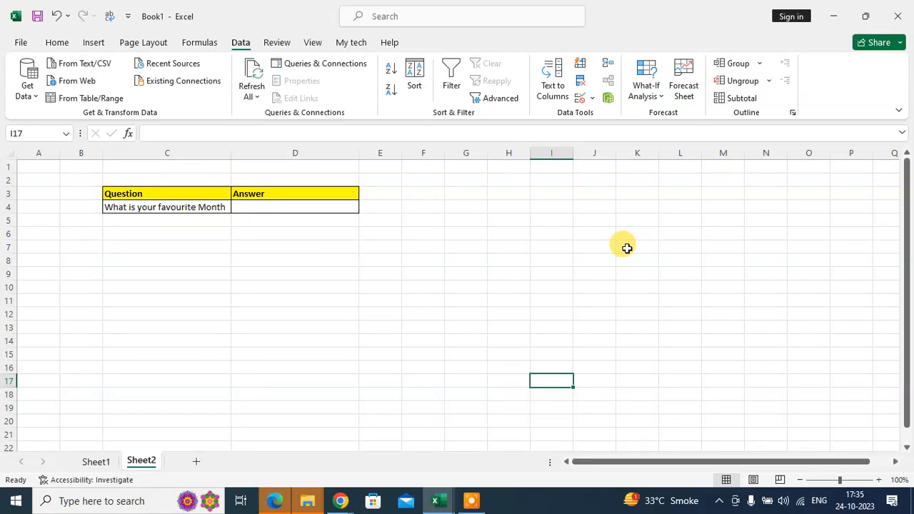
mouse_move(609, 252)
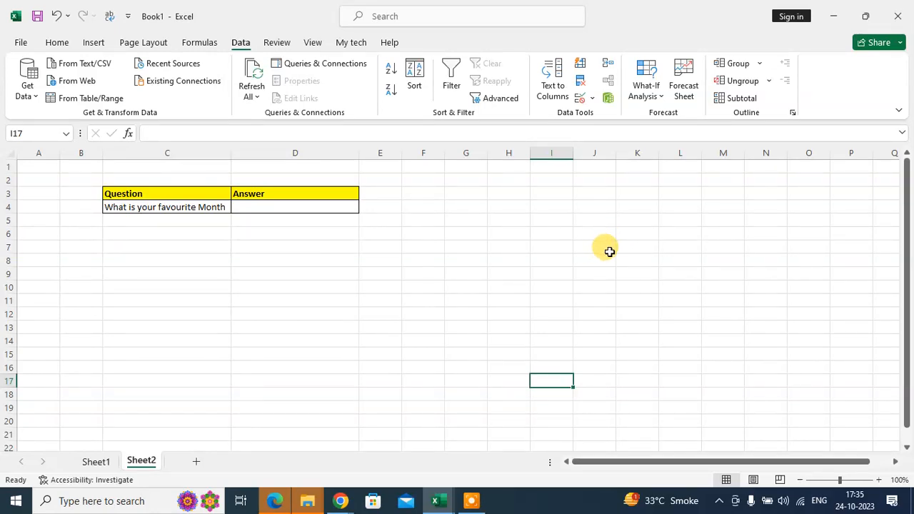
mouse_move(389, 296)
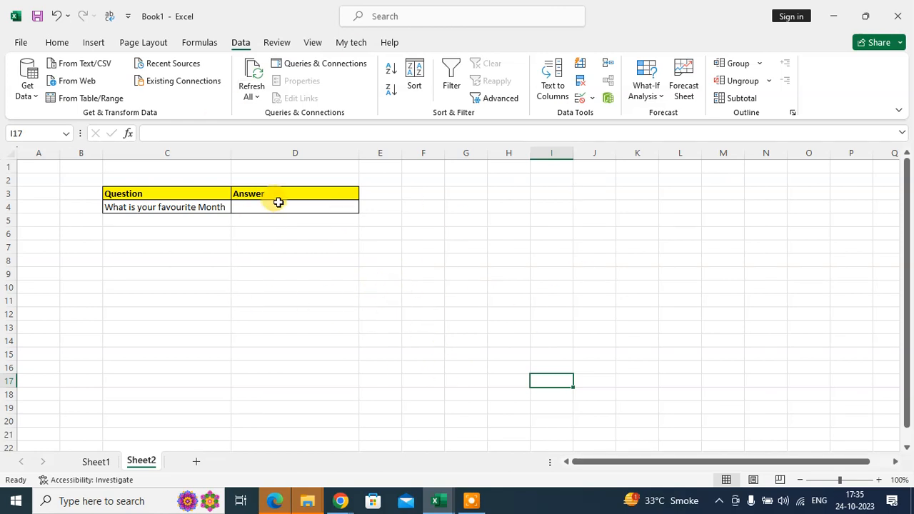
mouse_move(288, 206)
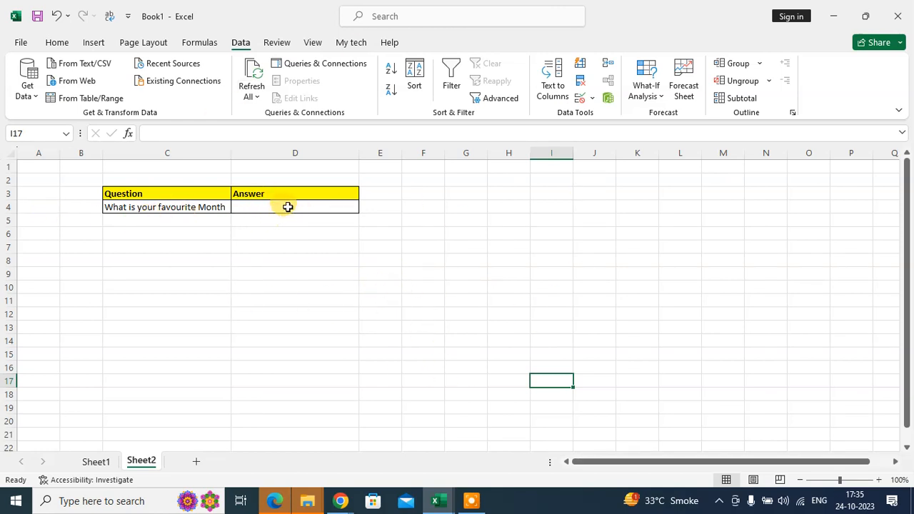
Select Sheet2 cell D4, the blank answer beside 'What is your favourite Month'
click(295, 207)
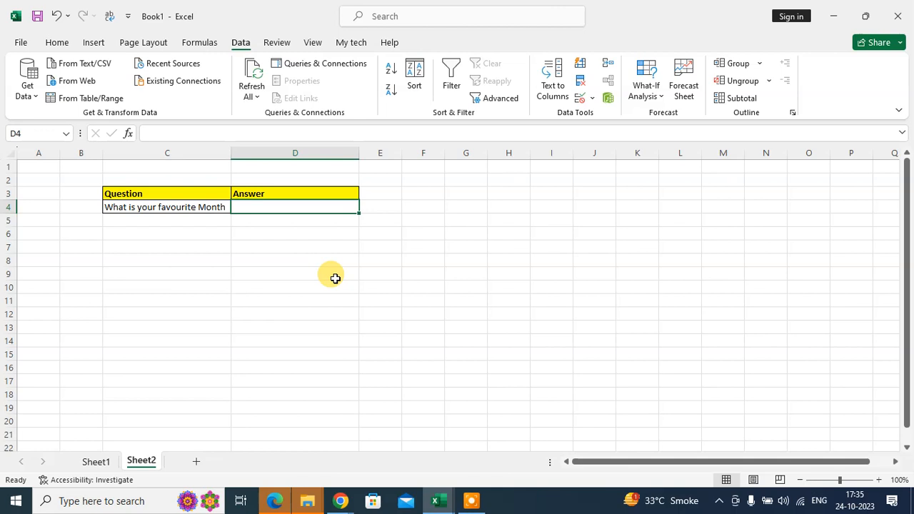
mouse_move(322, 240)
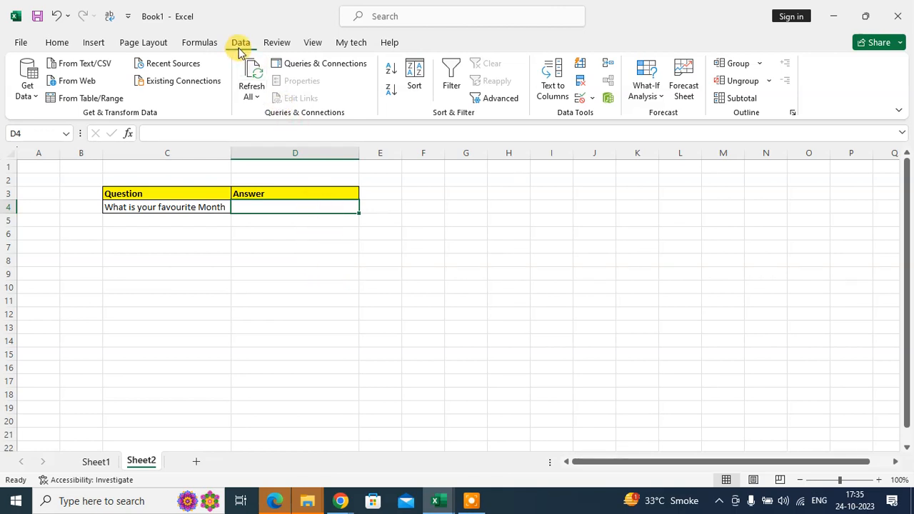
mouse_move(588, 111)
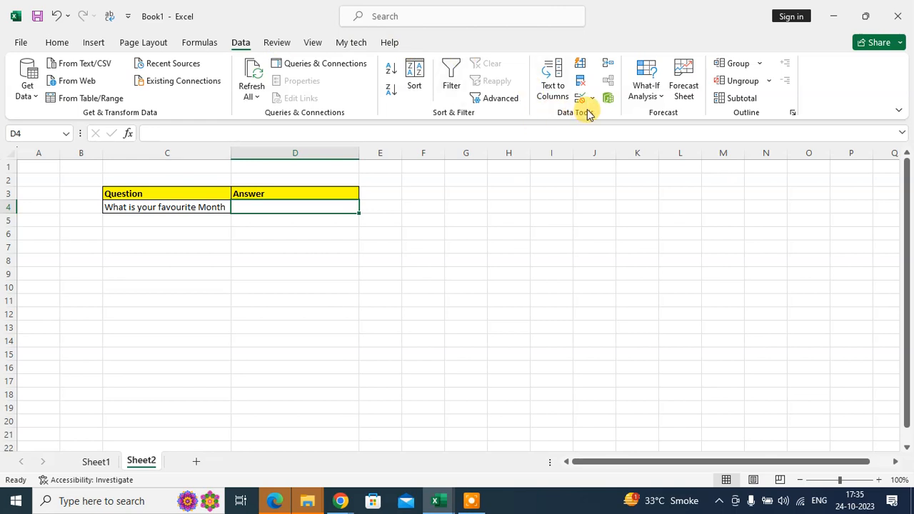
Start a Data Validation rule on D4 allowing a List, ready for its source
click(582, 97)
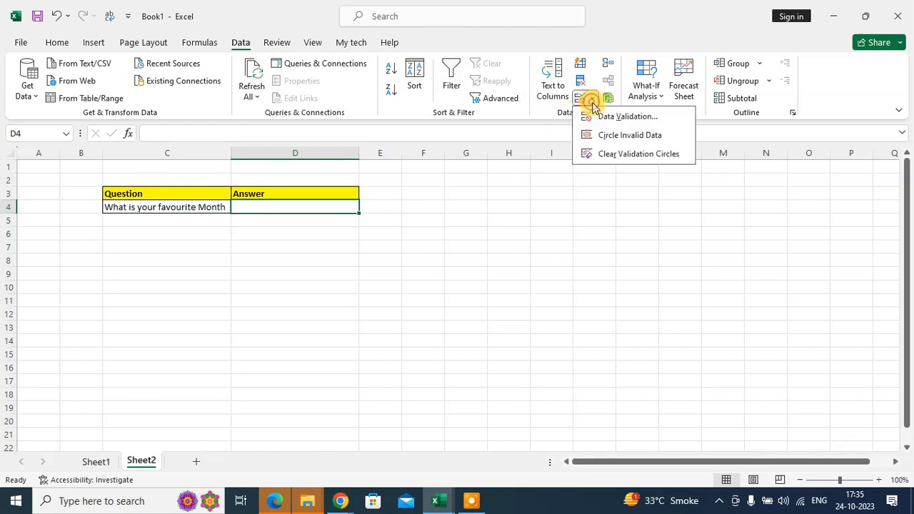
click(628, 117)
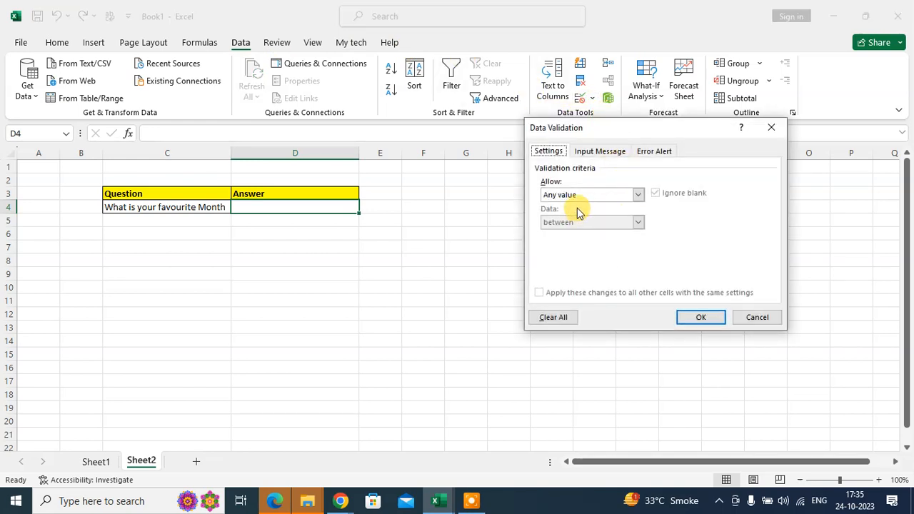
click(638, 194)
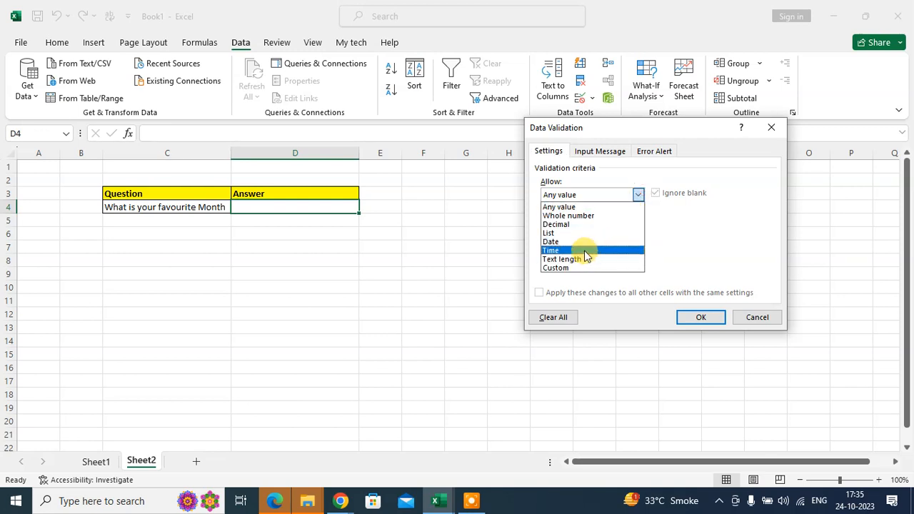
click(567, 233)
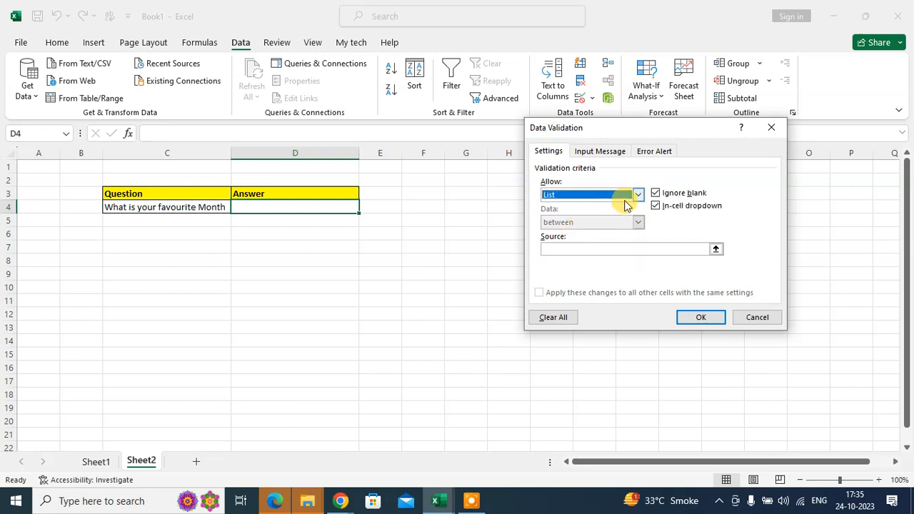
click(621, 249)
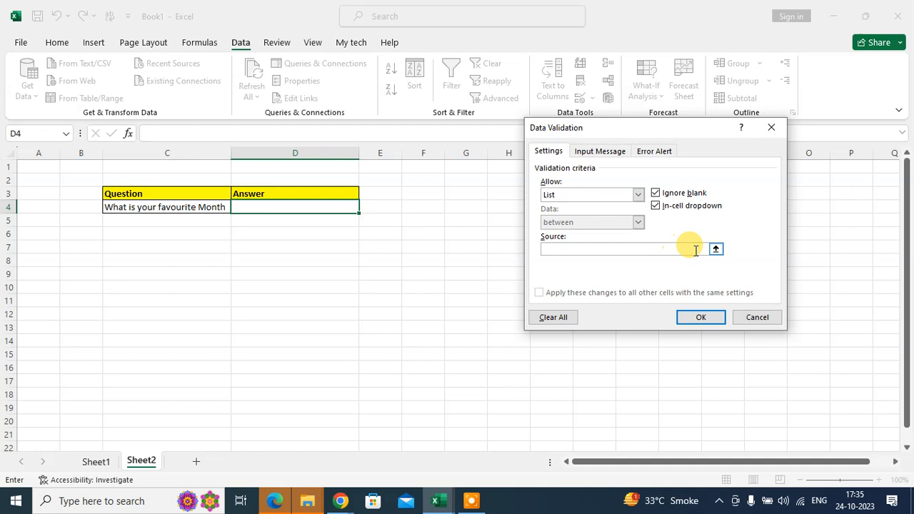
Point the validation list source at Sheet1 A4:A15, January through December
click(716, 249)
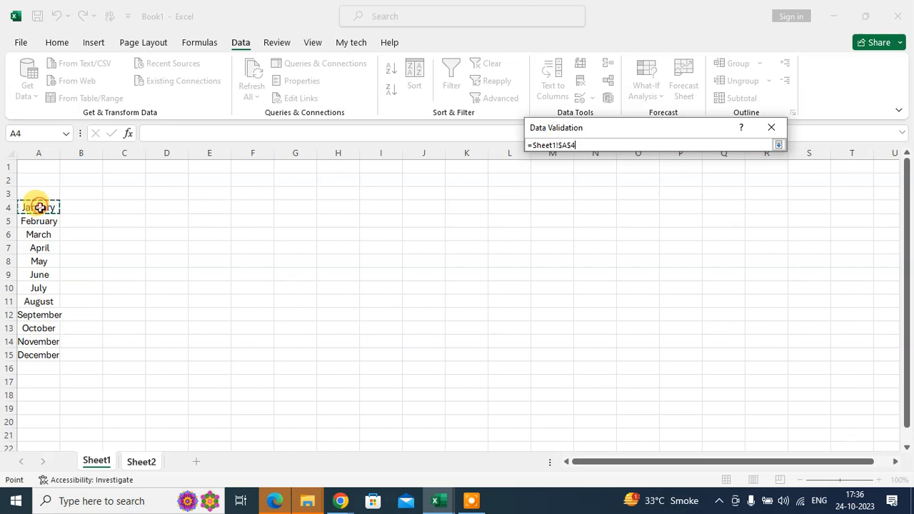
drag(38, 207, 57, 355)
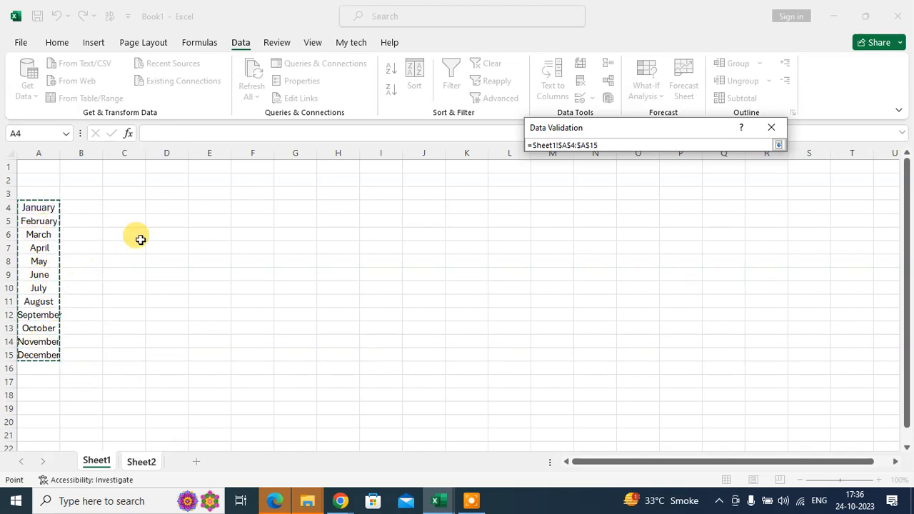
mouse_move(252, 217)
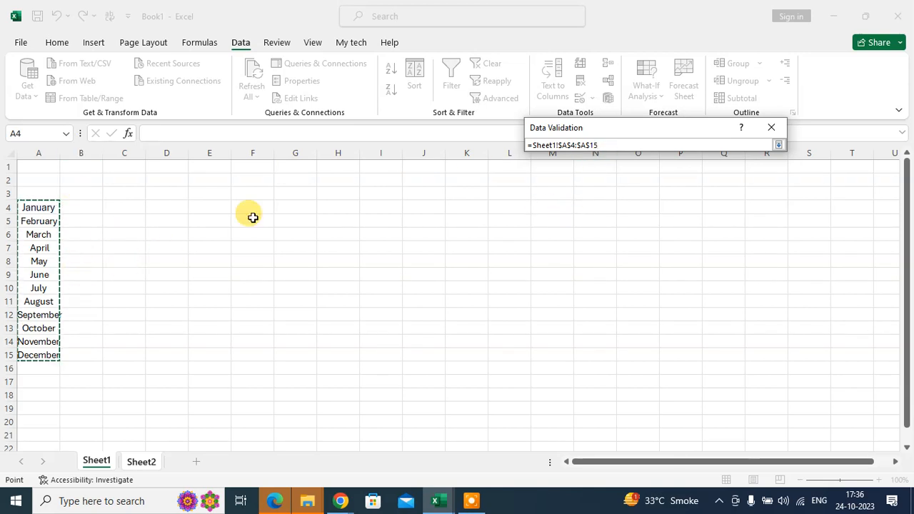
click(778, 145)
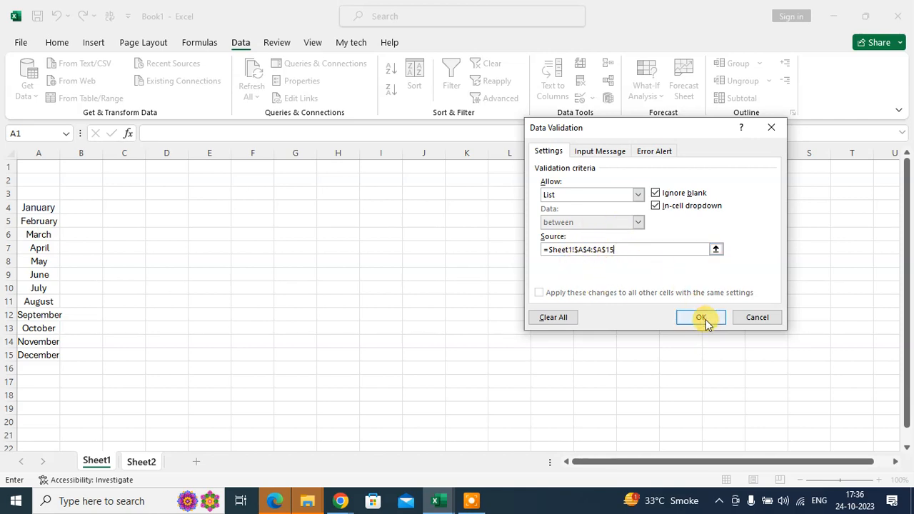
Confirm the month list rule and pick October from D4's drop-down
click(701, 317)
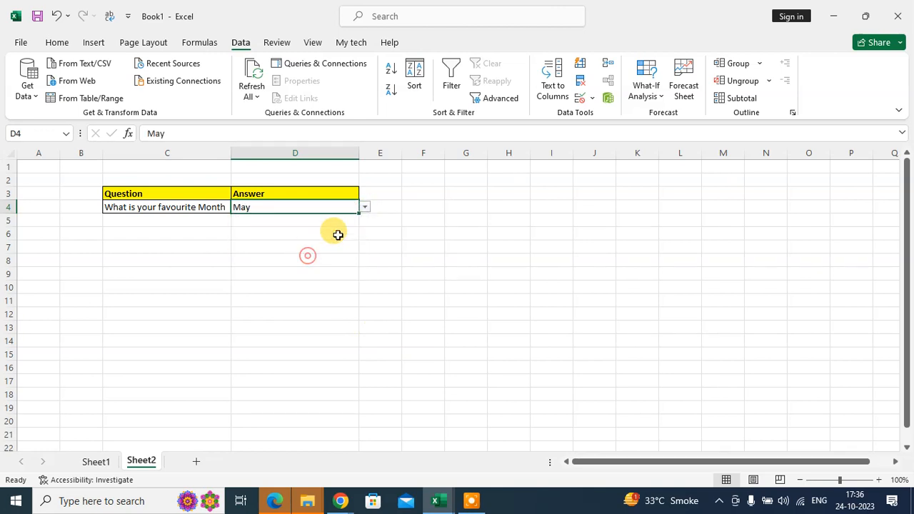
click(363, 207)
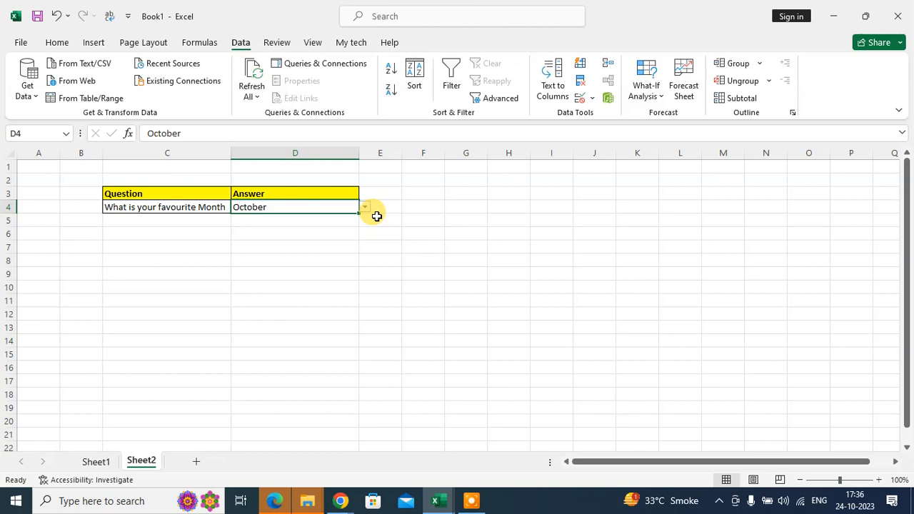
mouse_move(379, 212)
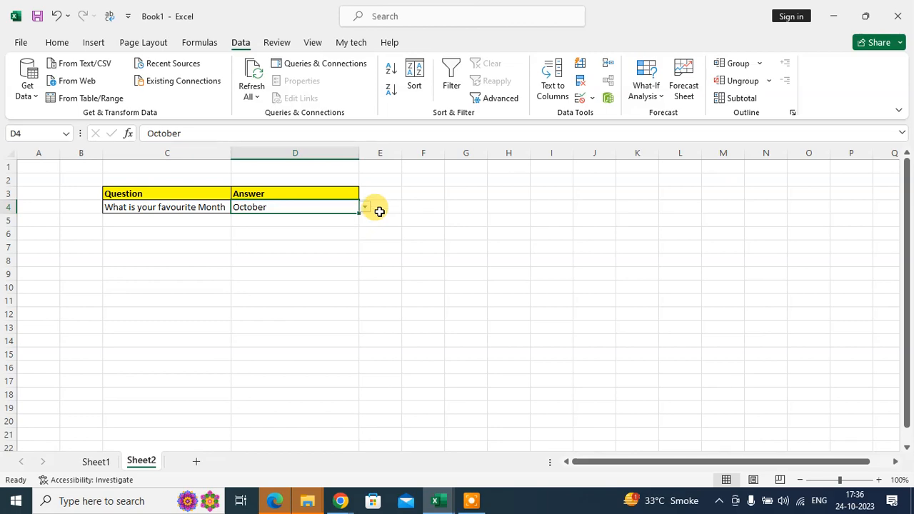